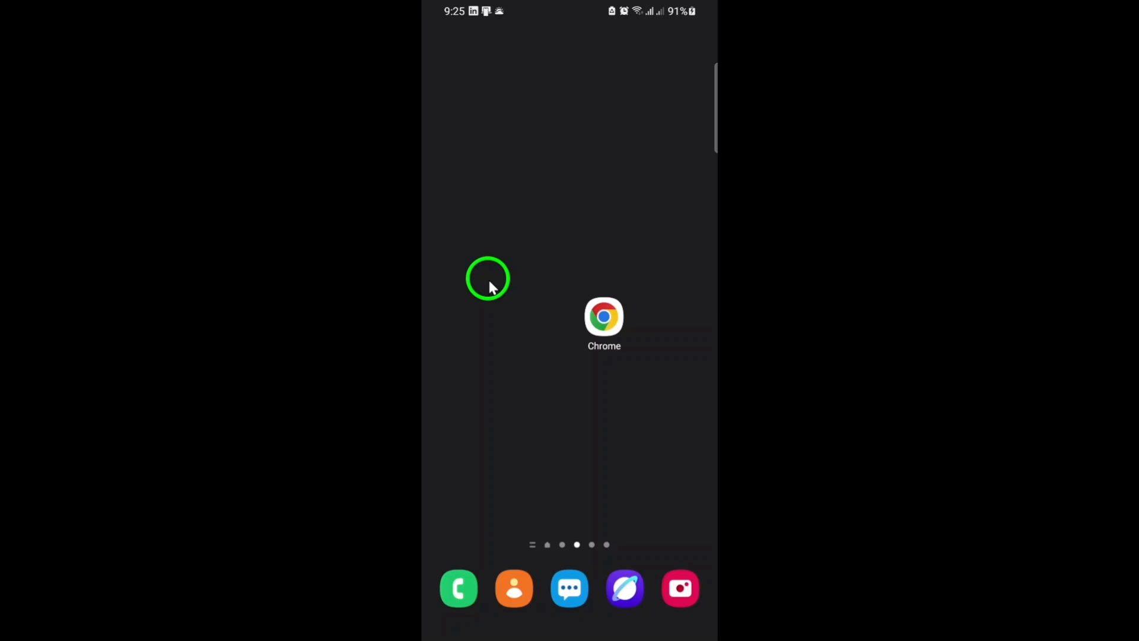
Launch Chrome and open its options menu to reach Settings.
left_click(604, 317)
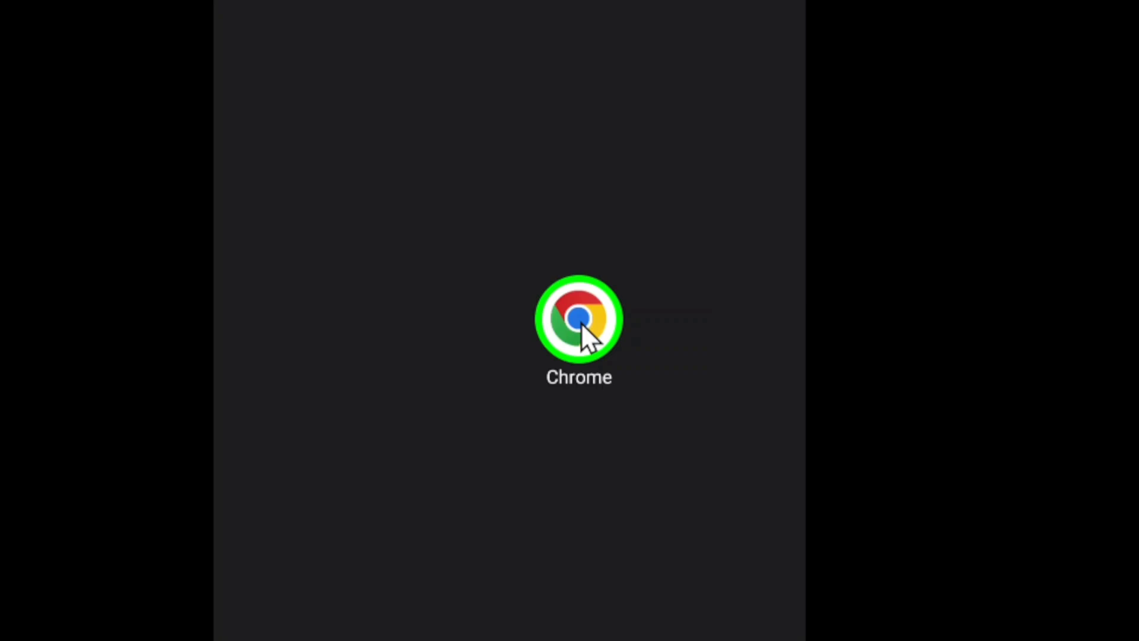
left_click(579, 318)
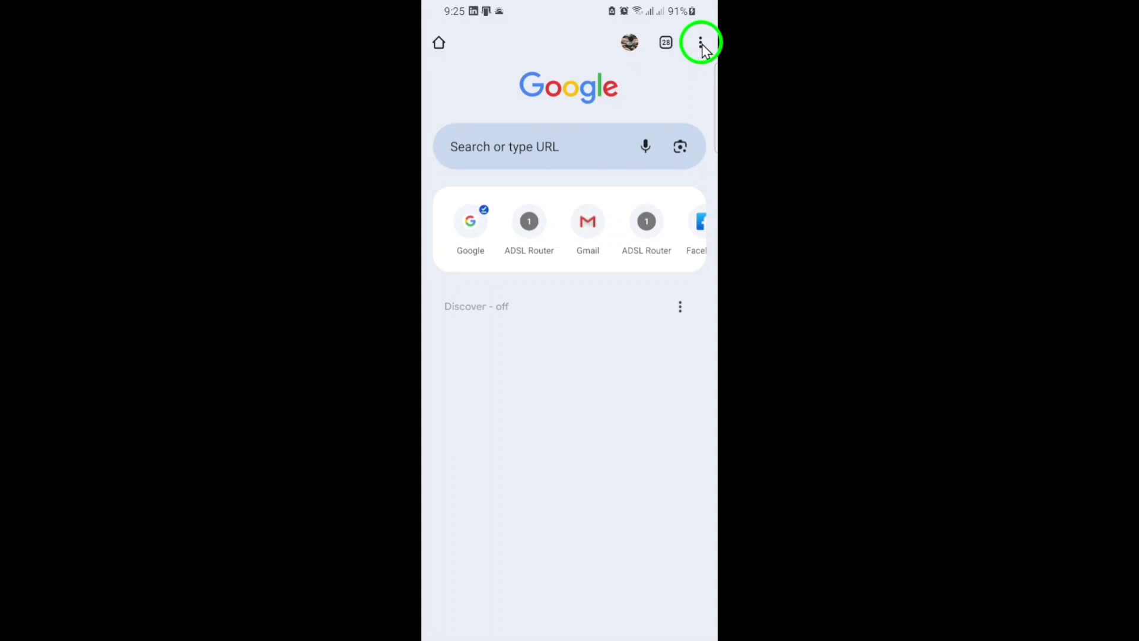
left_click(702, 42)
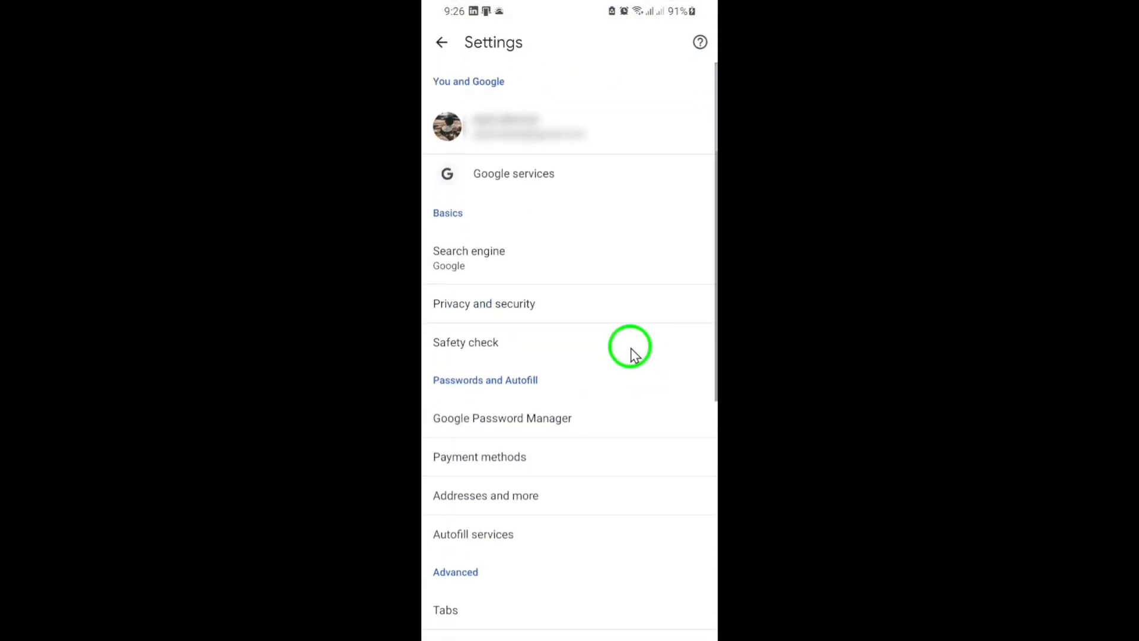
mouse_move(611, 278)
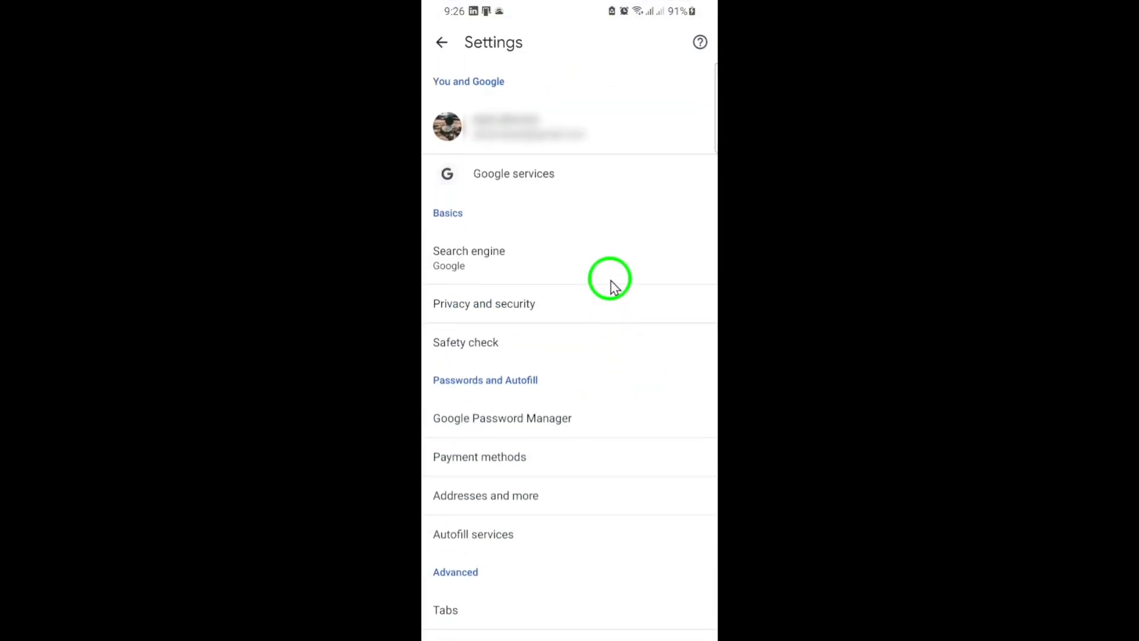
mouse_move(558, 305)
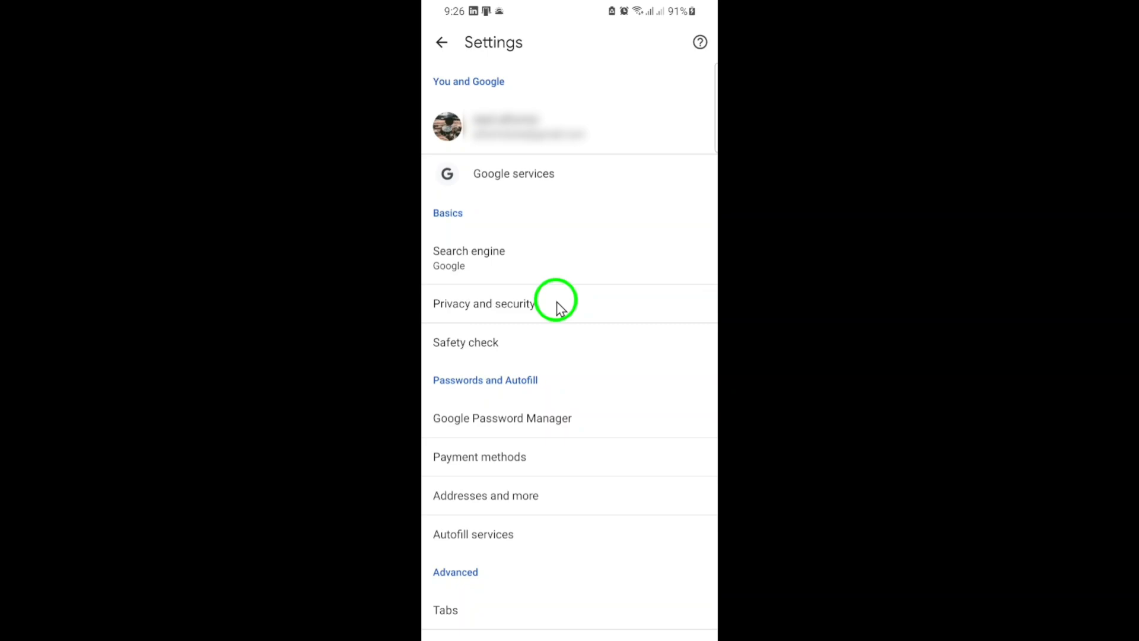
mouse_move(606, 305)
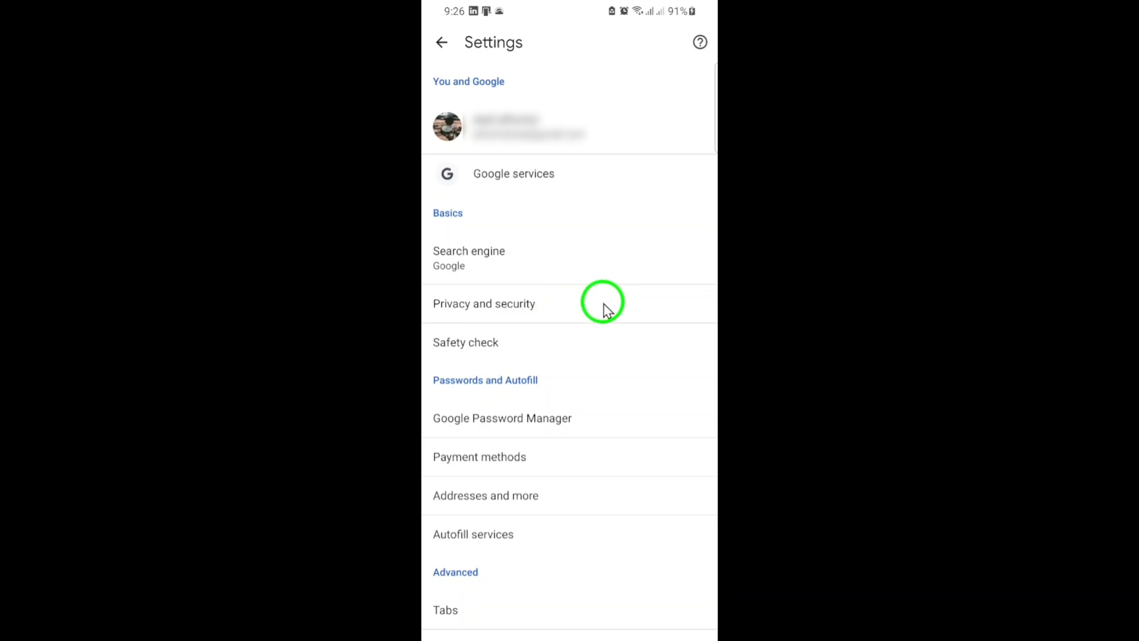
Open the Privacy and security page from Chrome Settings.
left_click(483, 303)
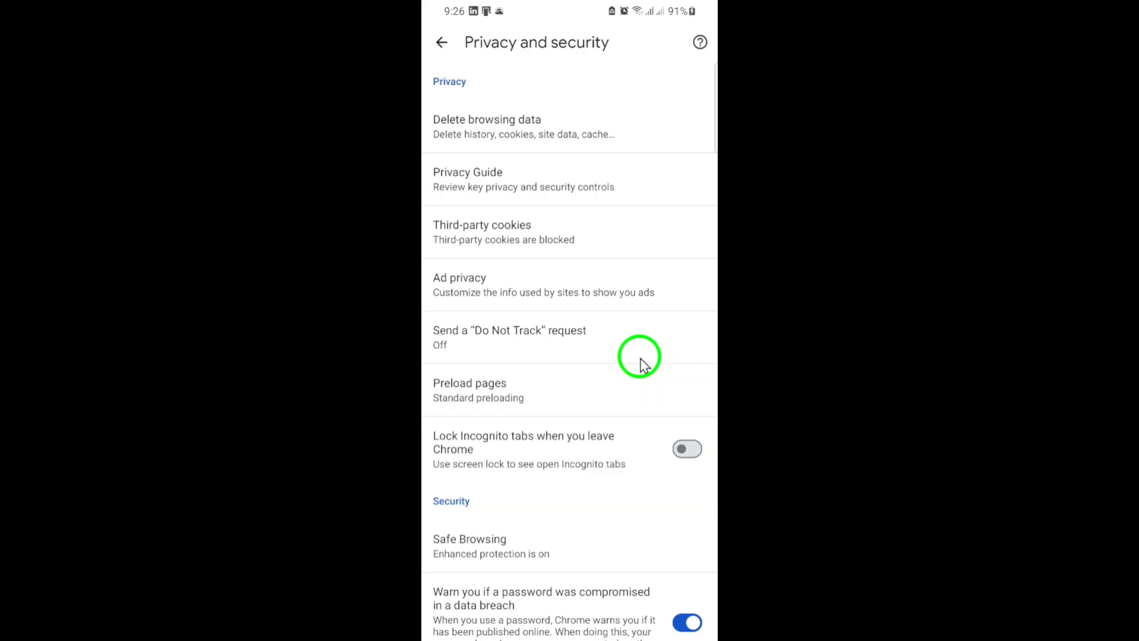
mouse_move(636, 362)
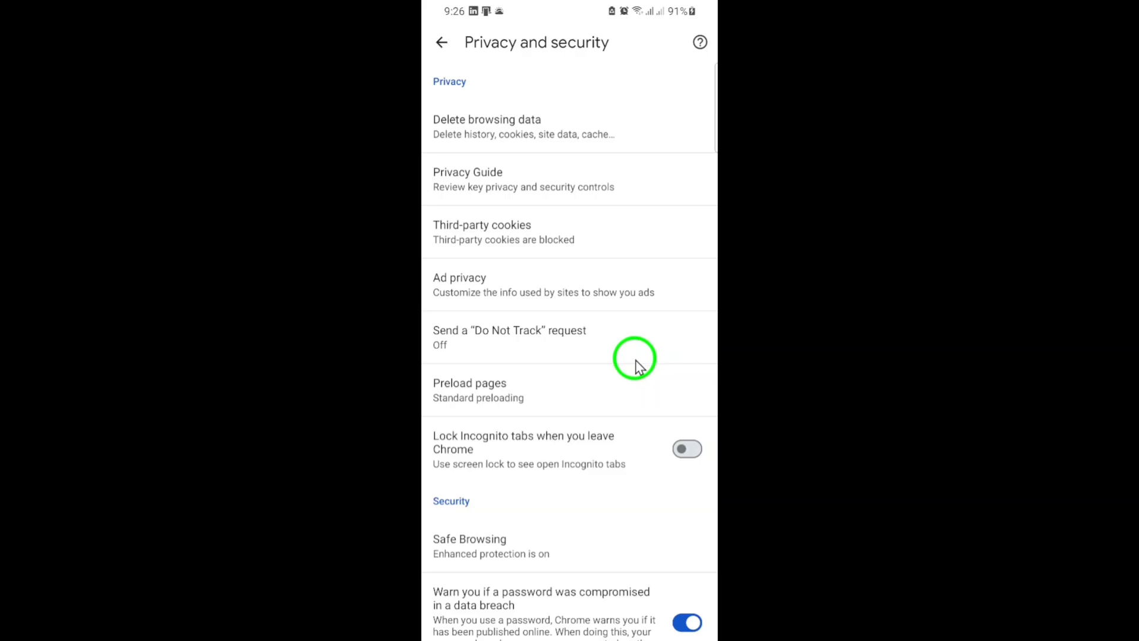
mouse_move(602, 302)
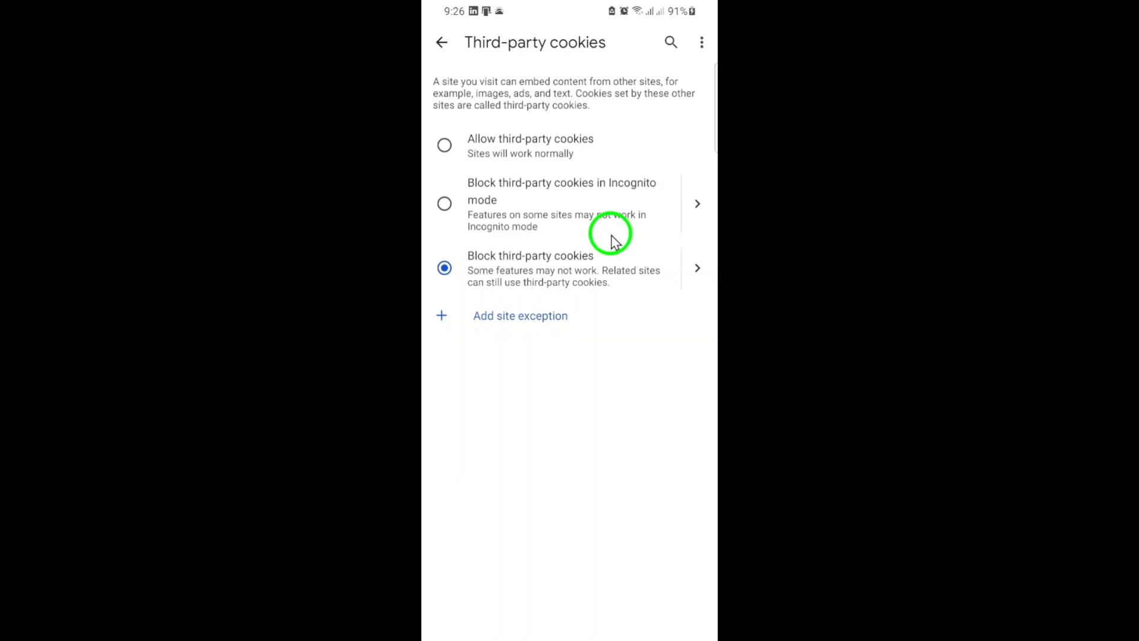
mouse_move(608, 188)
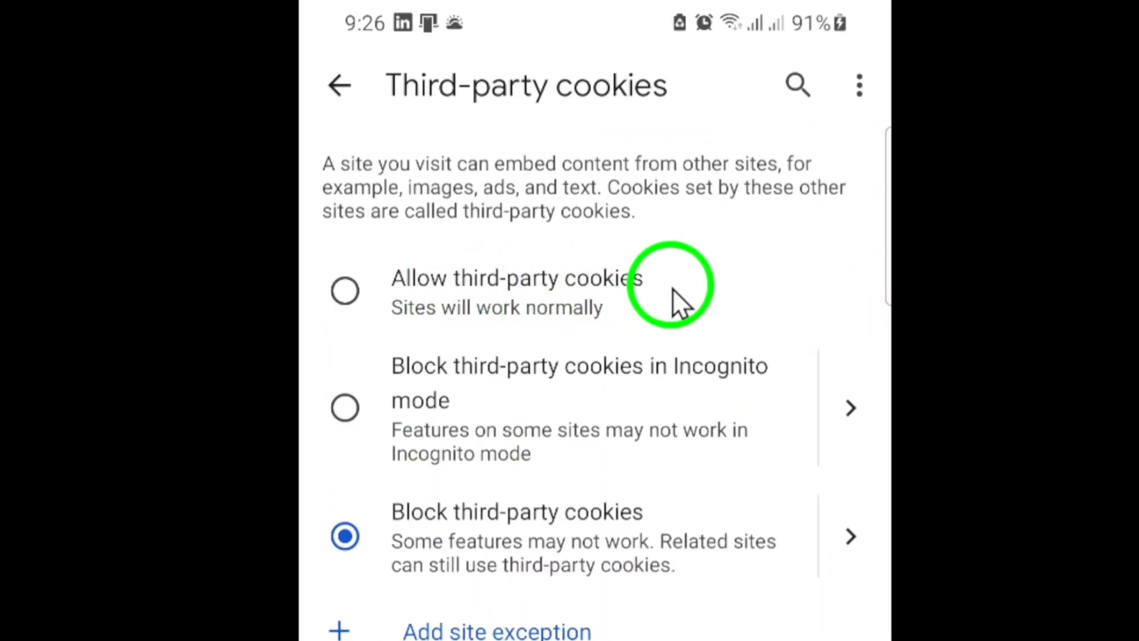
Select 'Allow third-party cookies' on the Third-party cookies page.
left_click(346, 290)
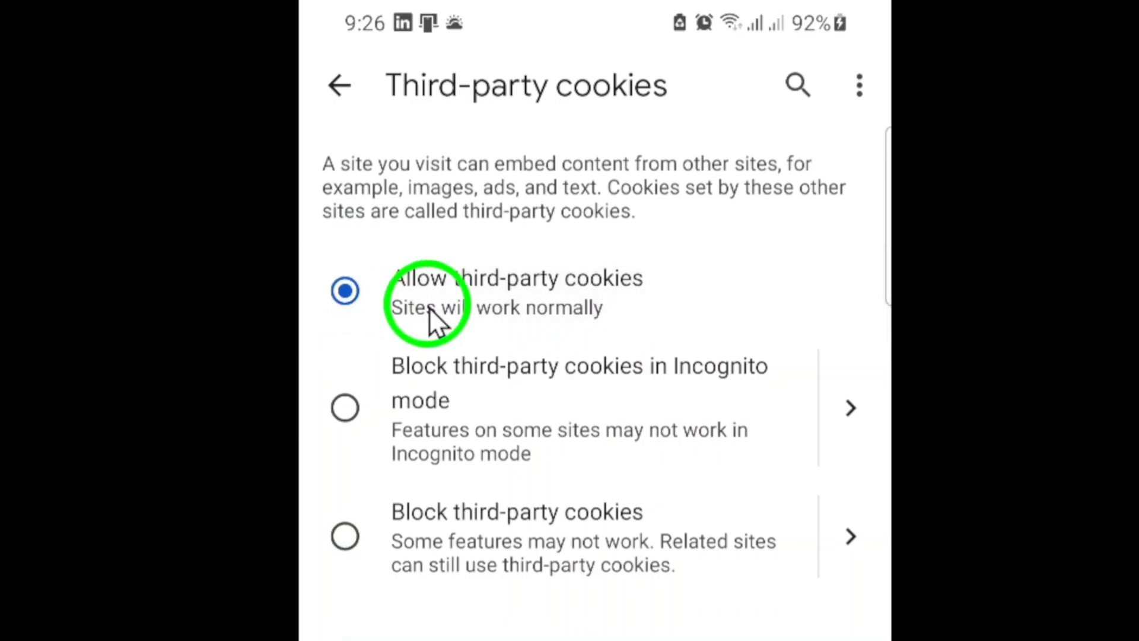
mouse_move(698, 301)
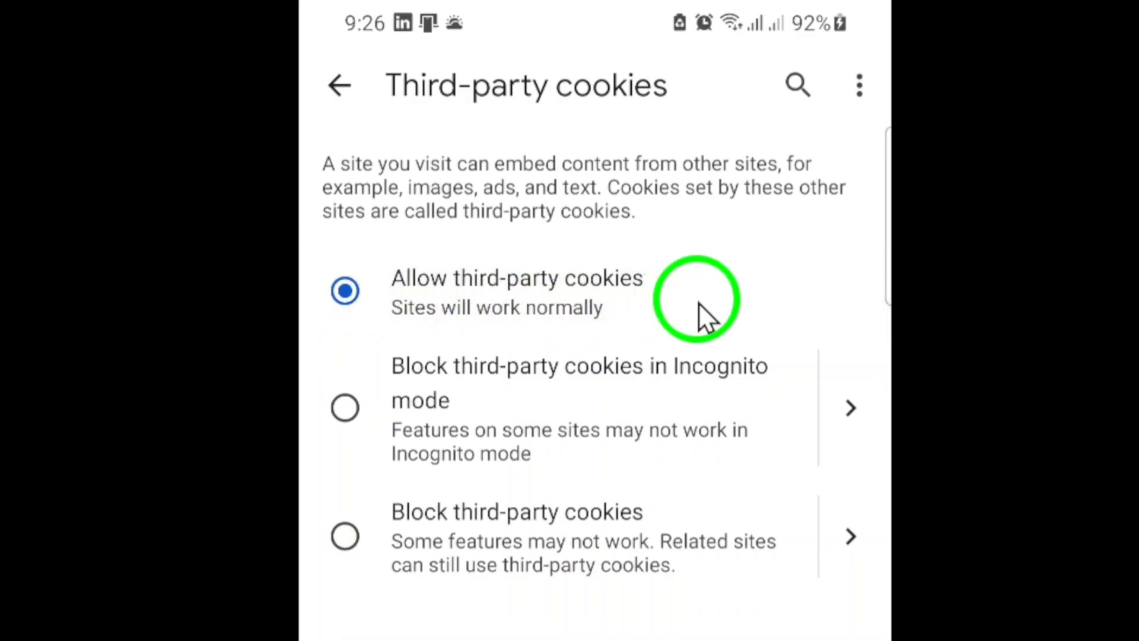